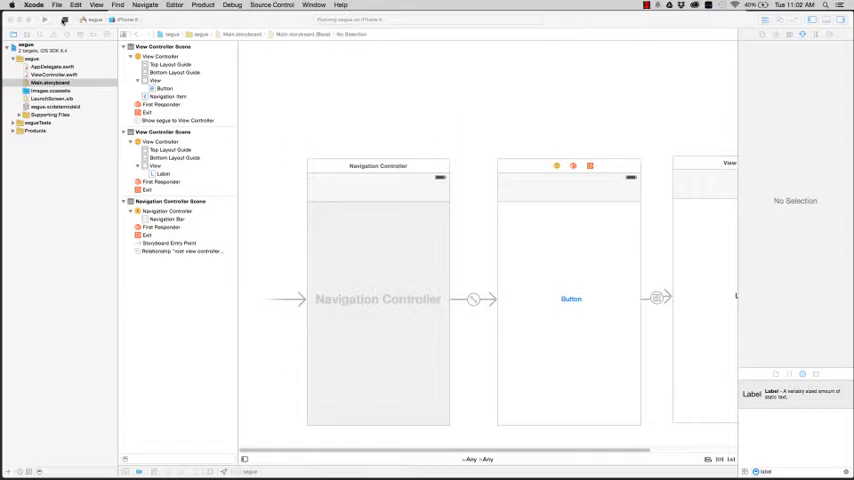
Create a new Swift iPhone project named 'segue' and save it to the Desktop.
left_click(58, 4)
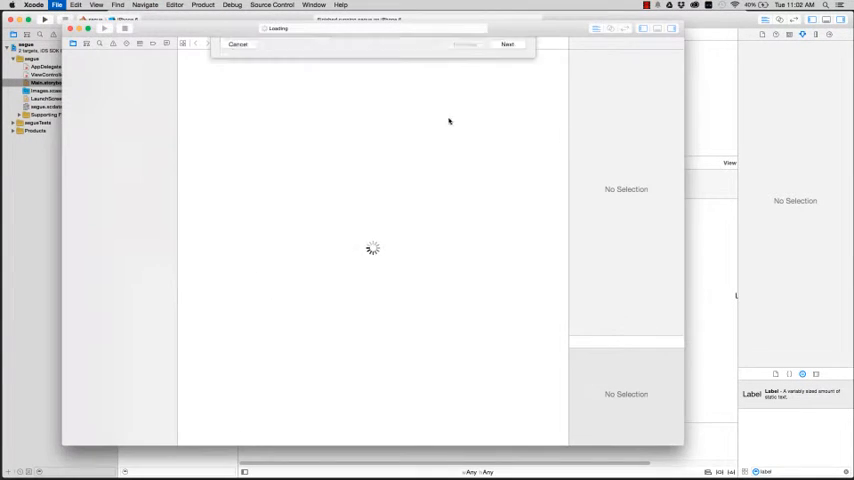
left_click(506, 44)
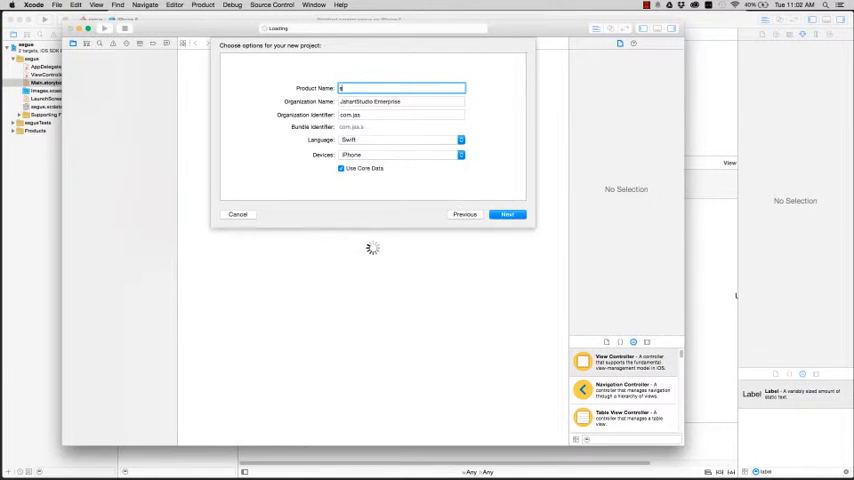
type("segue2")
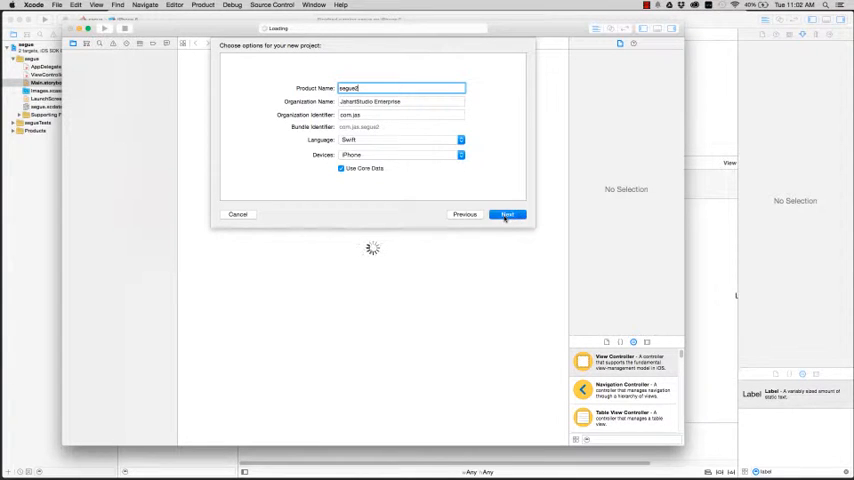
left_click(508, 214)
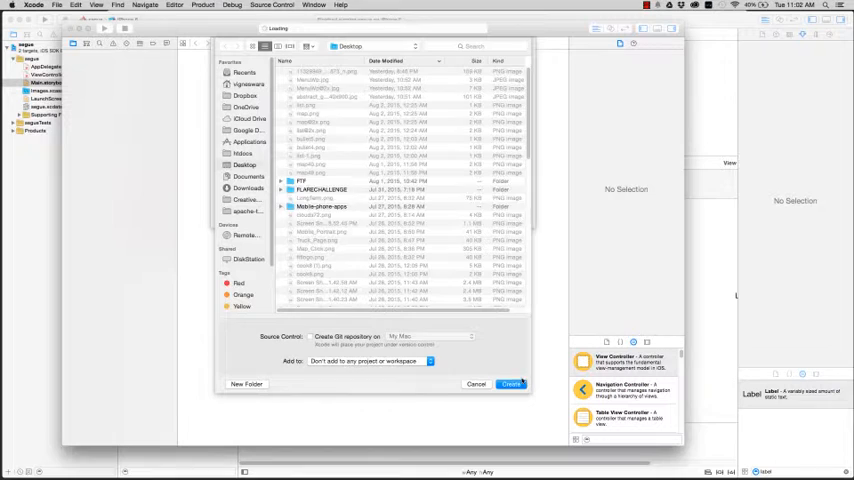
left_click(512, 384)
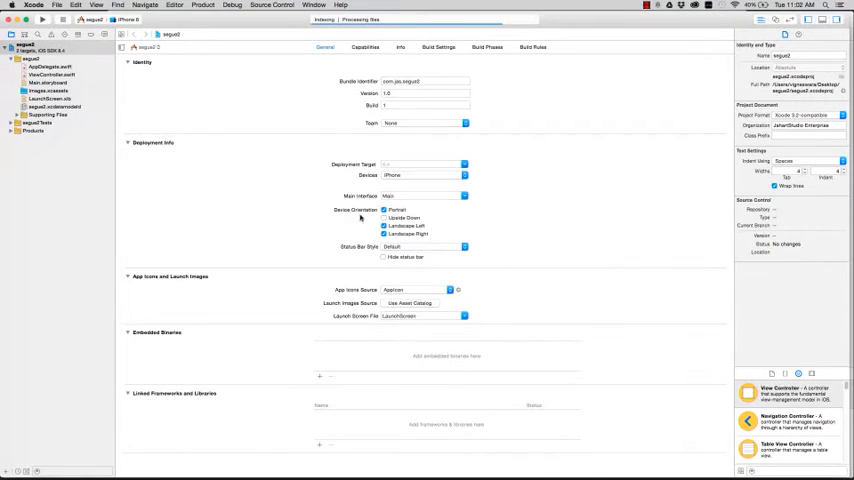
Open Main.storyboard and give its view controller a fixed iPhone simulated size.
left_click(48, 76)
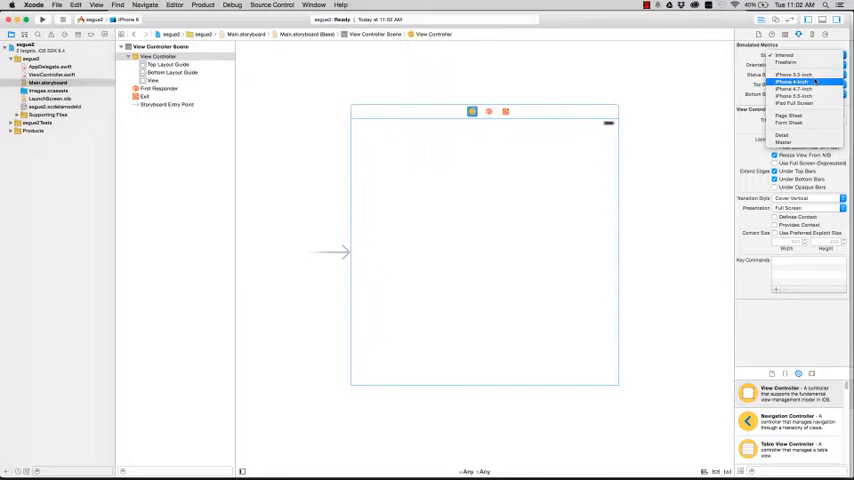
left_click(796, 82)
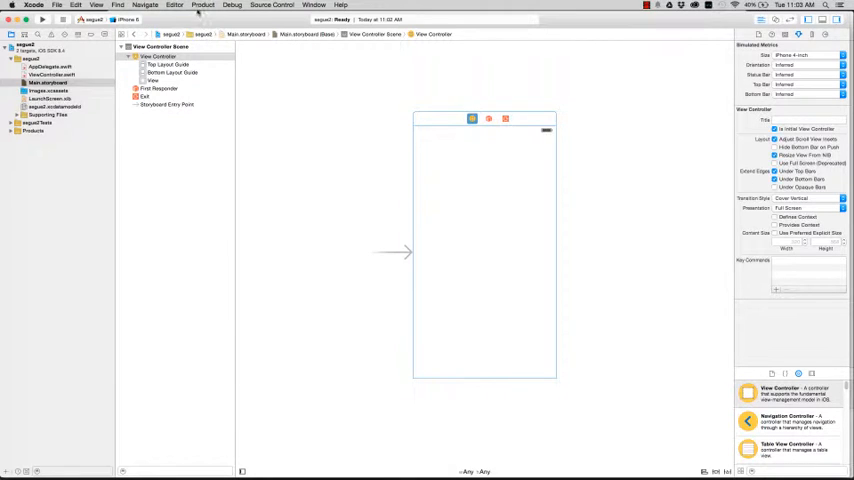
Embed the view controller in a Navigation Controller via Editor > Embed In.
left_click(174, 4)
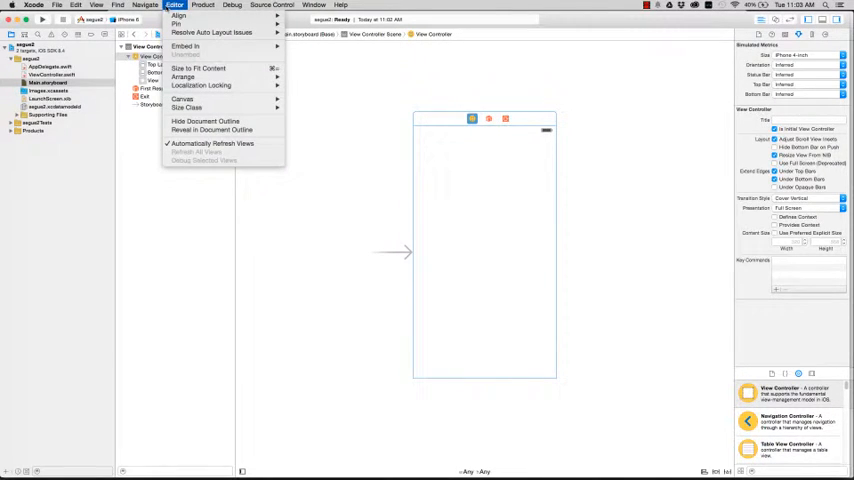
mouse_move(184, 46)
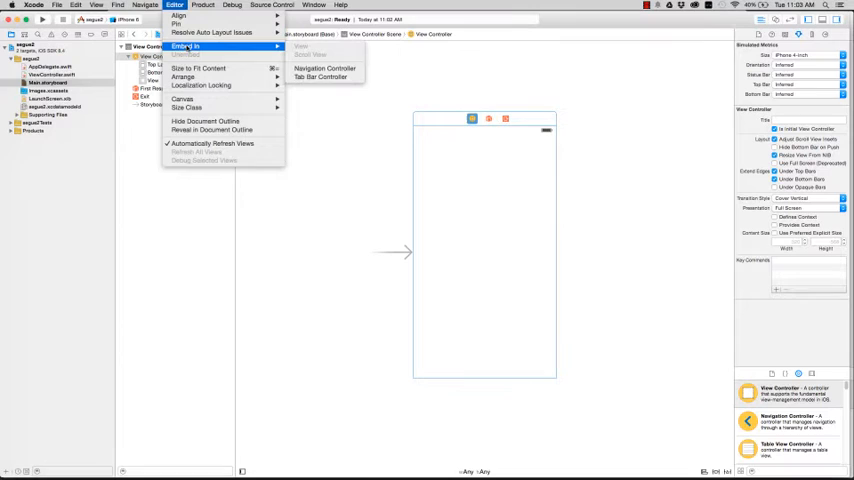
mouse_move(324, 68)
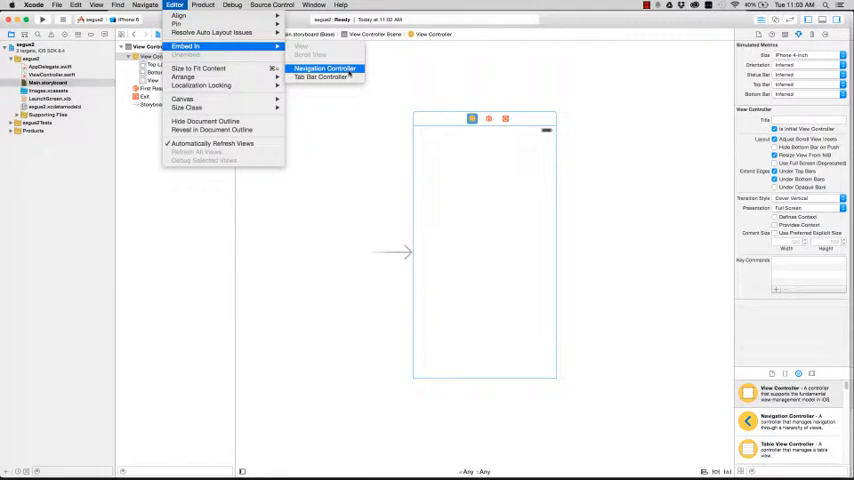
left_click(324, 68)
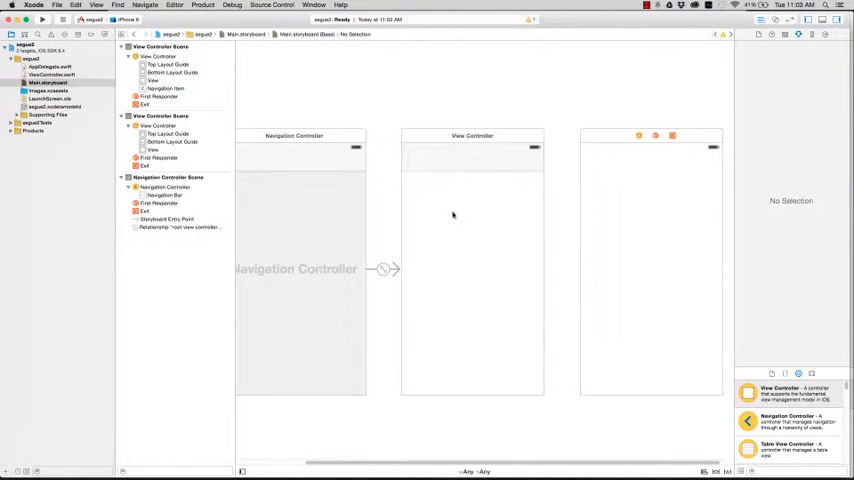
mouse_move(466, 304)
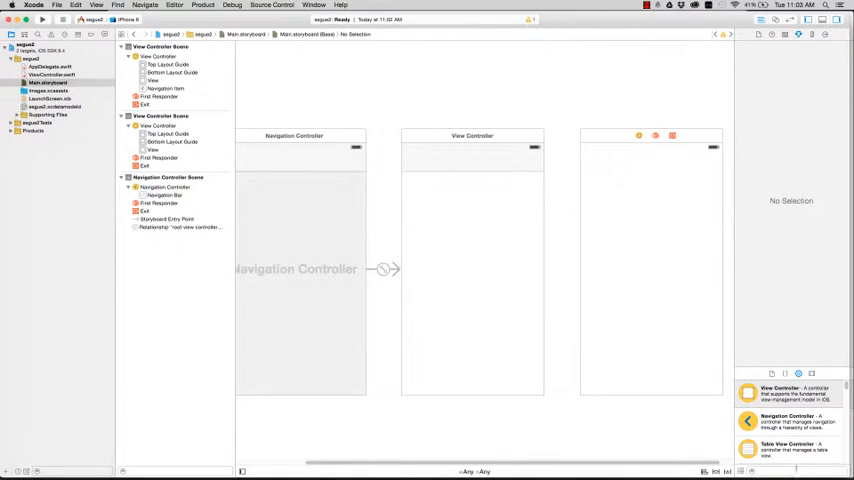
Add a Button to the first view and a 'Hello World' label to the second view.
type("button")
type("Hello World")
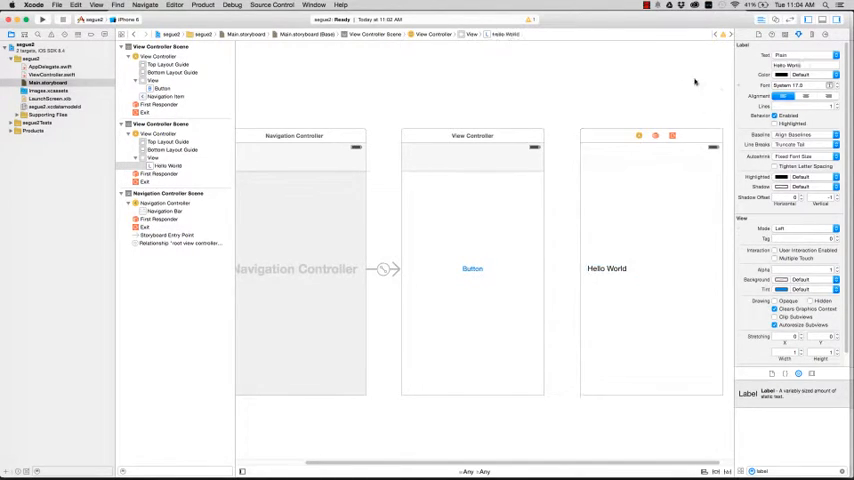
left_click(608, 268)
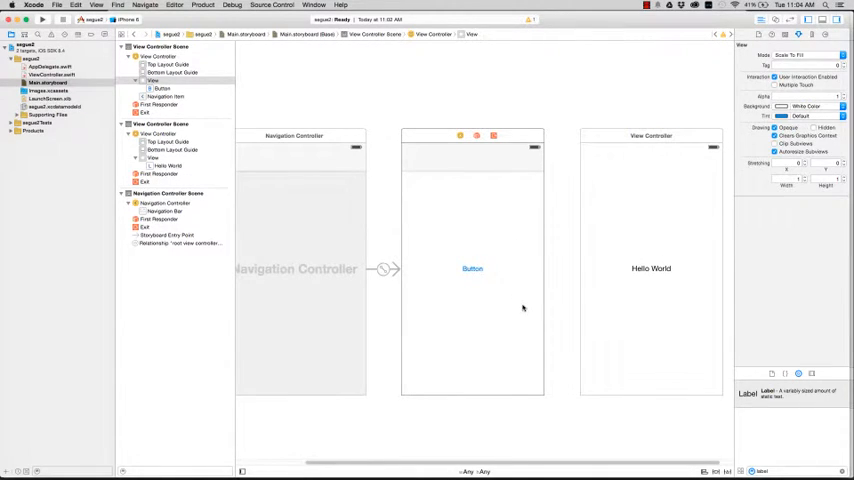
mouse_move(516, 256)
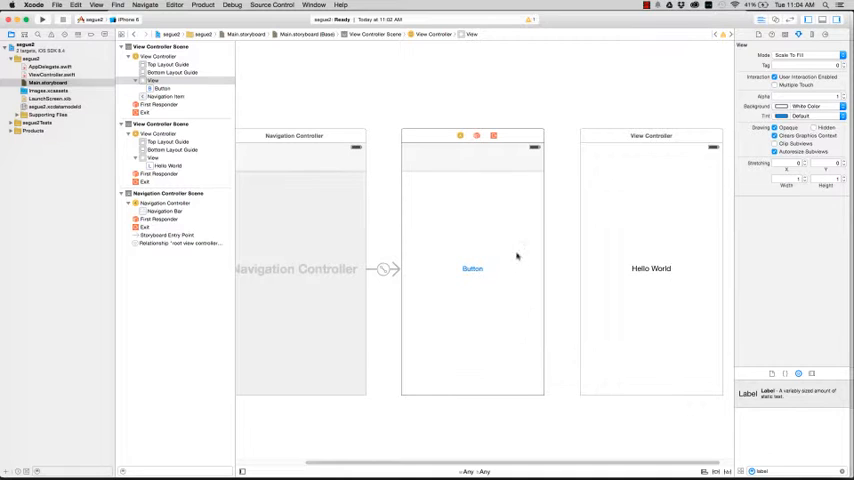
mouse_move(466, 246)
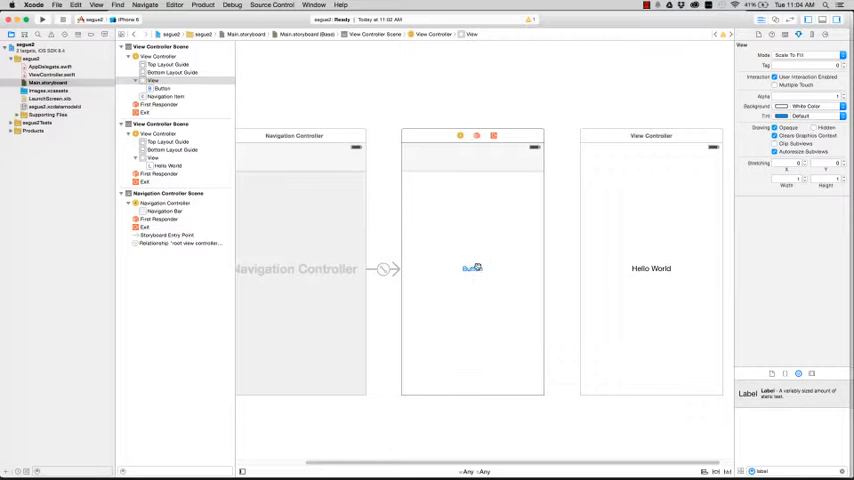
Control-drag from the Button to the Hello World view and create a Show segue.
left_click(472, 268)
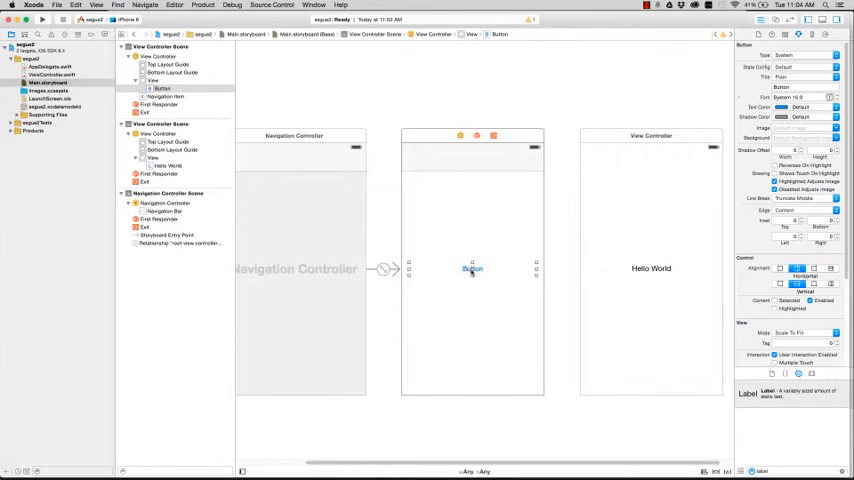
left_click_drag(472, 268, 640, 212)
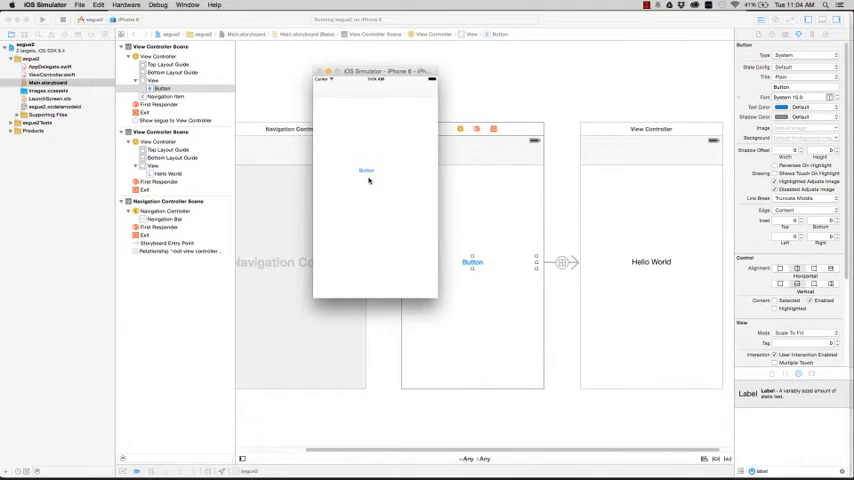
In the Simulator, tap Button to reach the Hello World screen, then go Back.
left_click(366, 170)
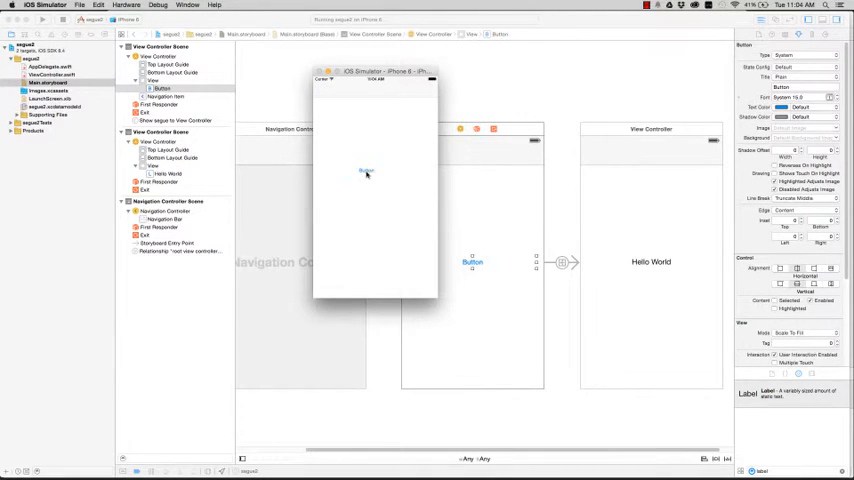
left_click(366, 172)
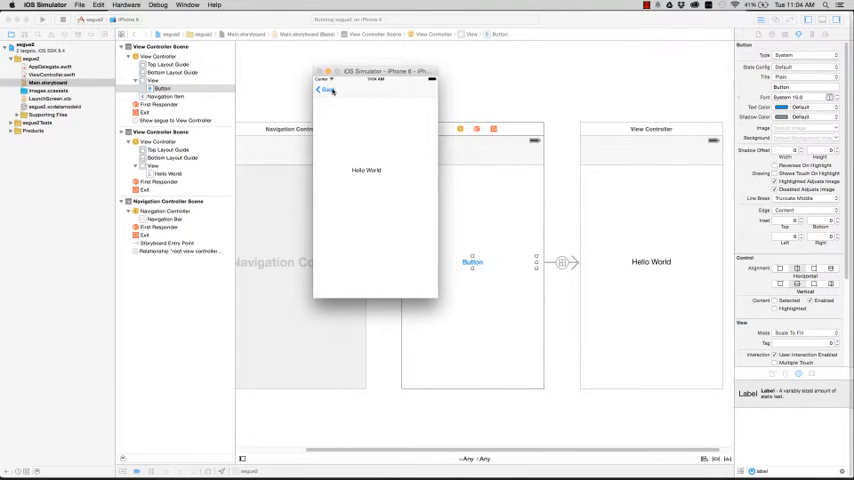
left_click(322, 92)
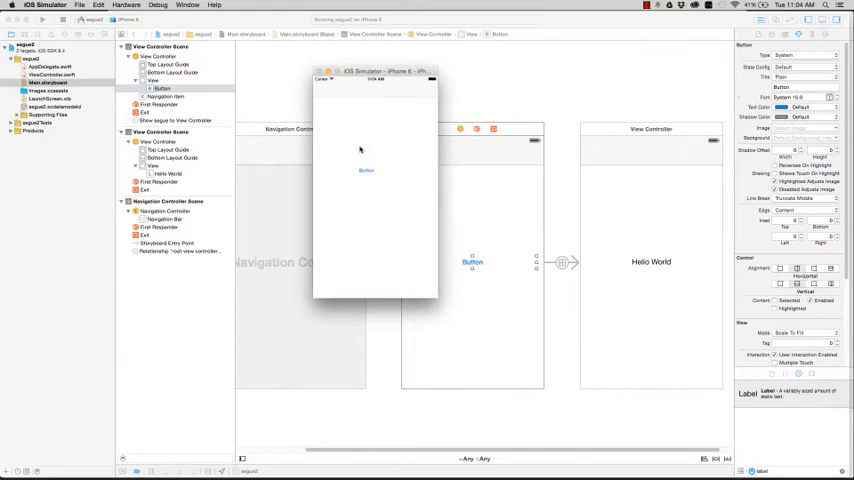